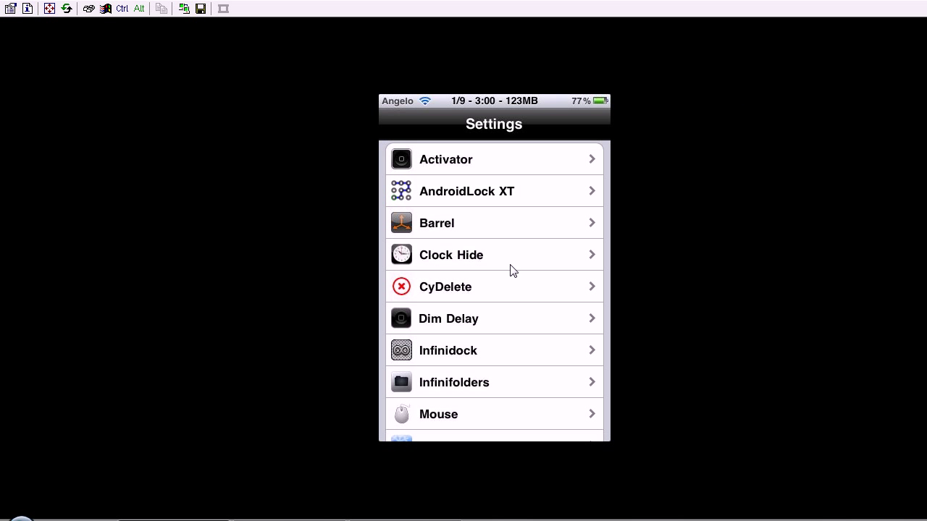
mouse_move(496, 117)
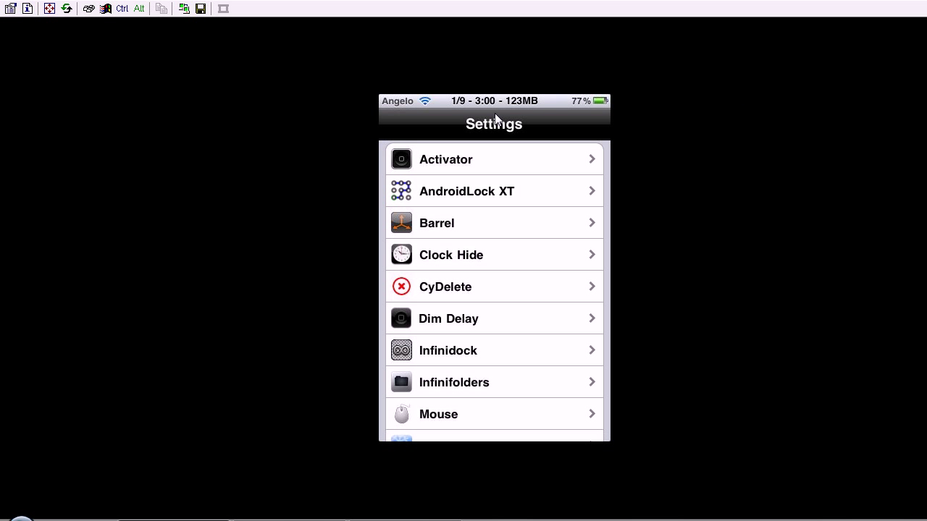
mouse_move(473, 223)
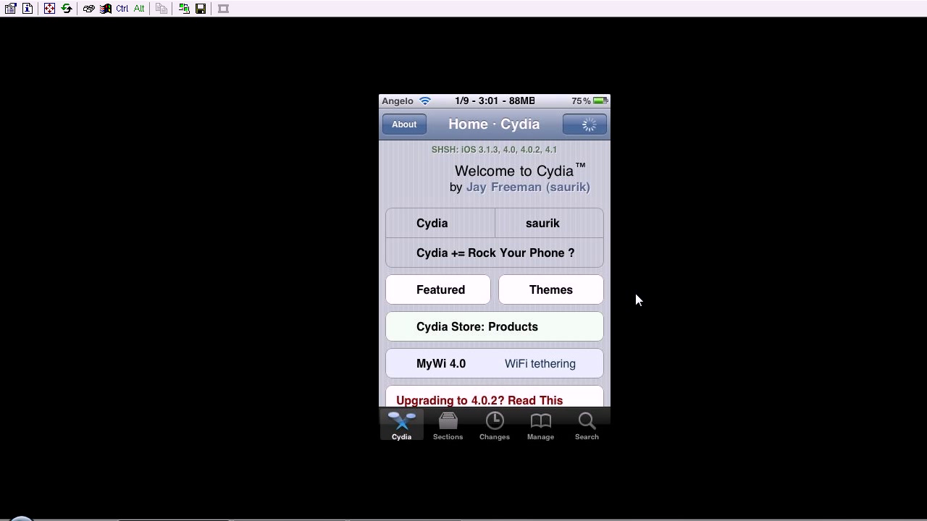
- Open Cydia's Sources list, toggle editing on, then finish editing with all five repositories kept
left_click(540, 425)
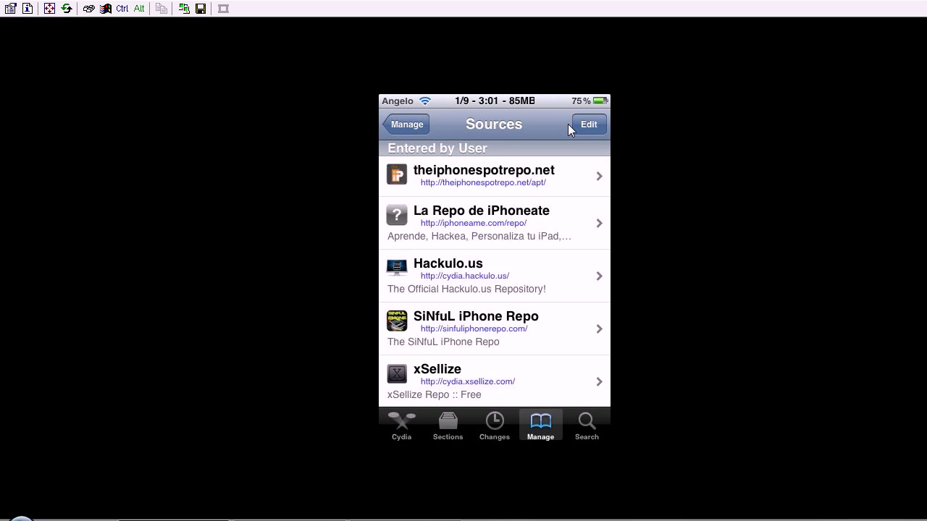
left_click(588, 124)
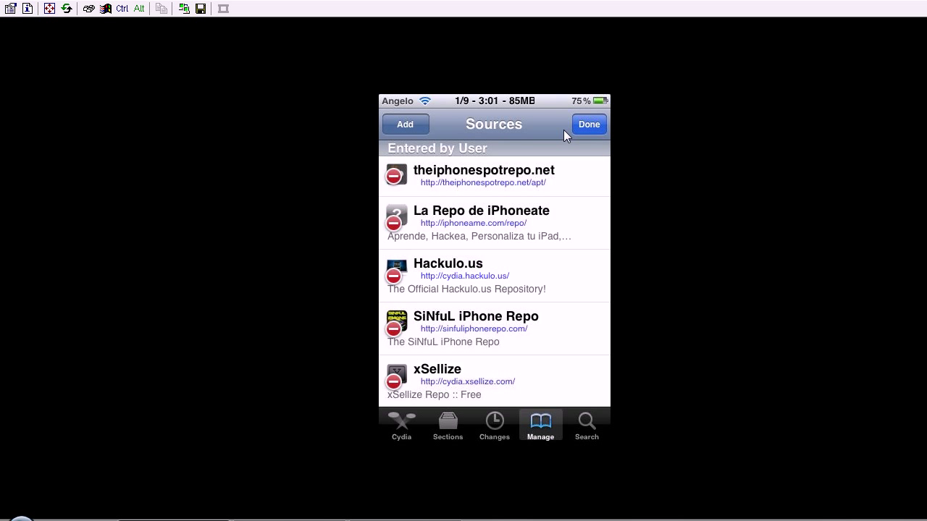
mouse_move(445, 341)
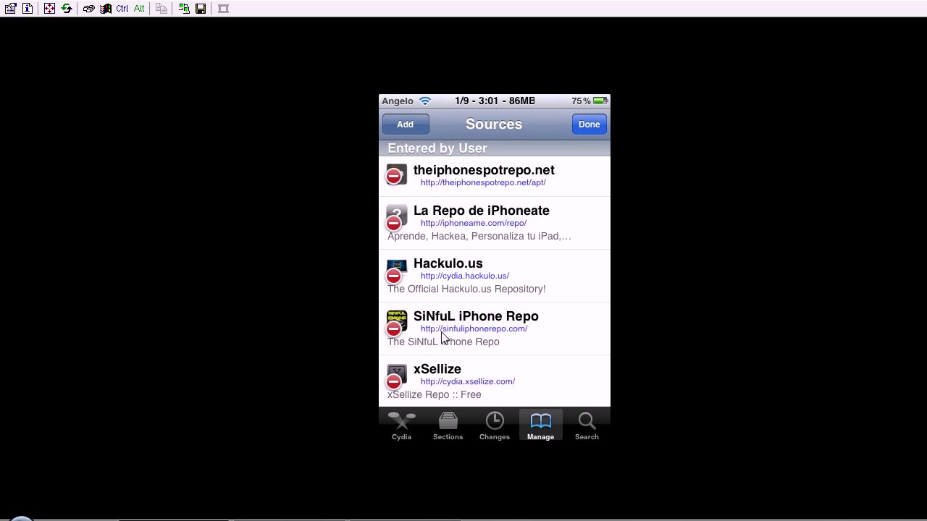
mouse_move(467, 339)
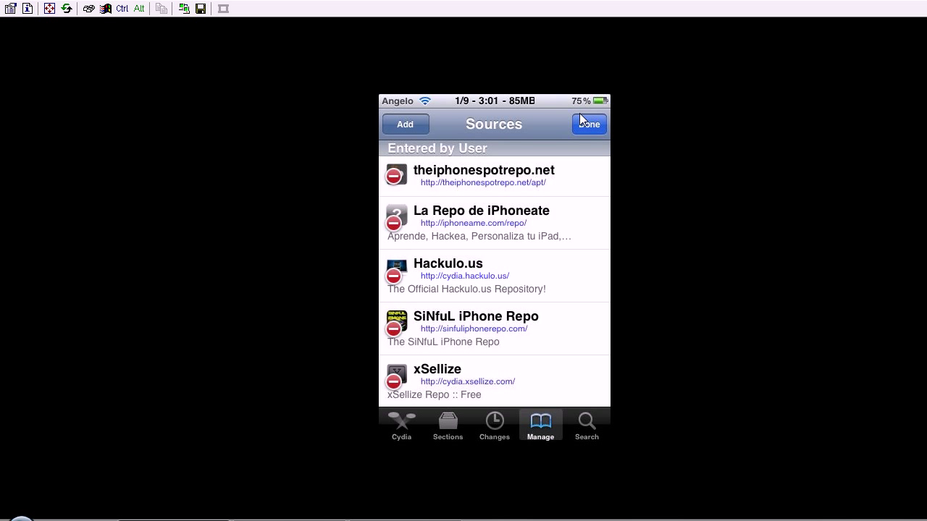
left_click(588, 124)
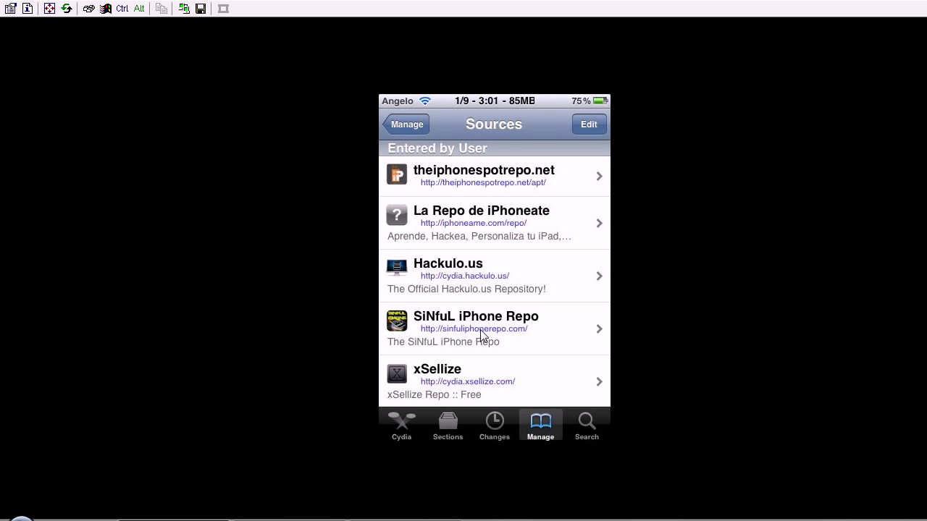
- Open Barrel Cracked in the SiNfuL iPhone Repo and read its description and changelog
left_click(476, 328)
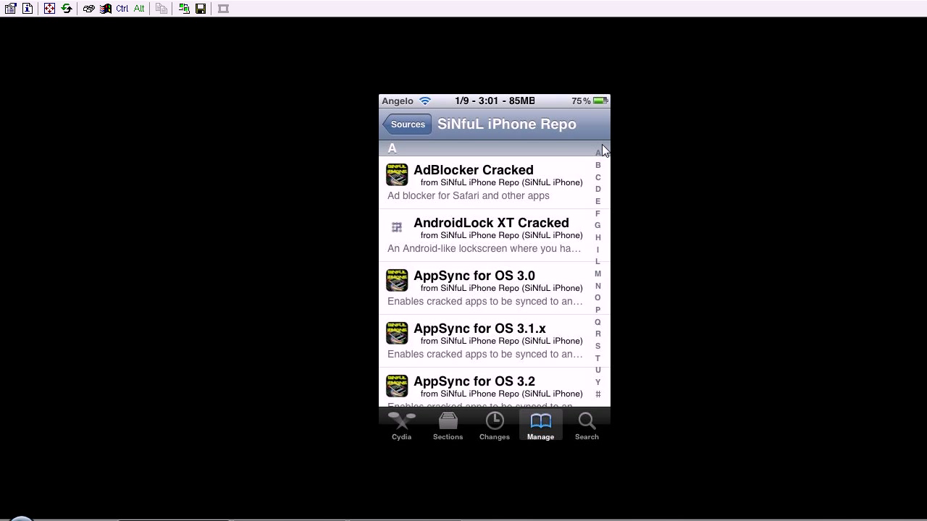
mouse_move(600, 172)
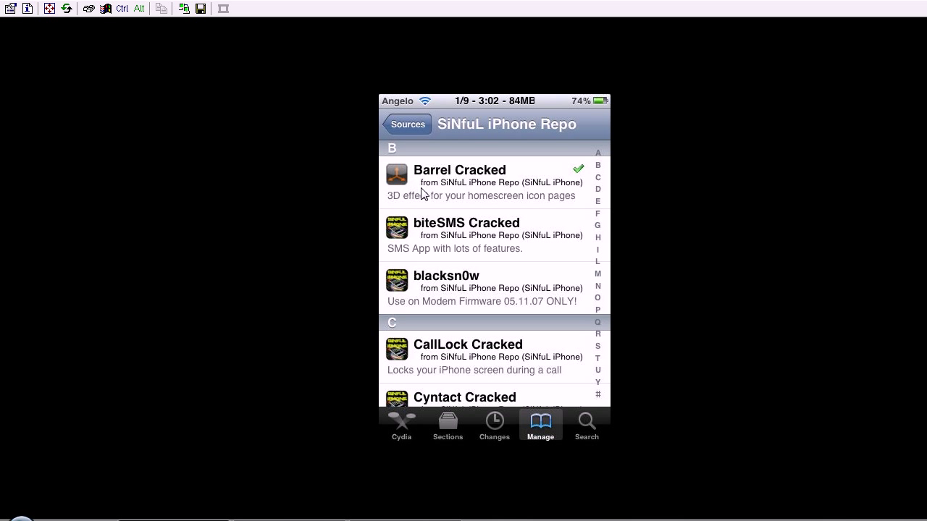
mouse_move(500, 180)
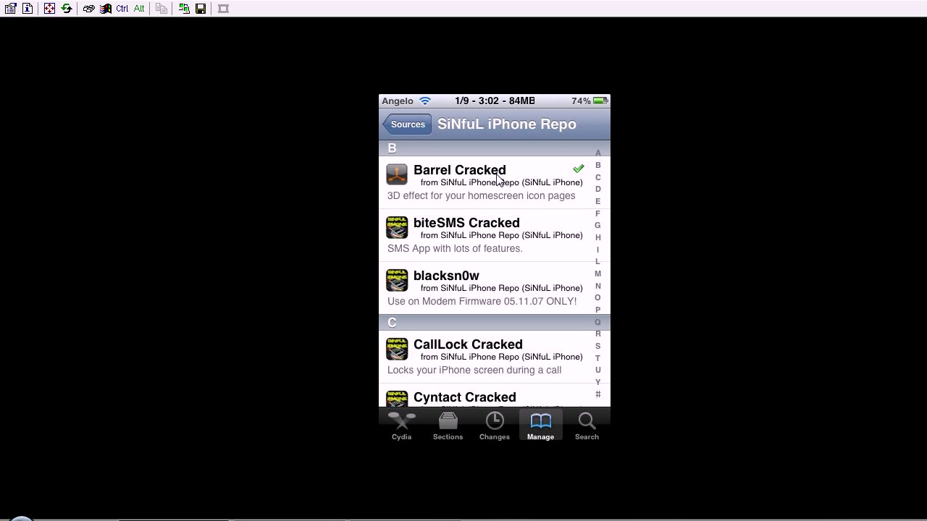
left_click(459, 176)
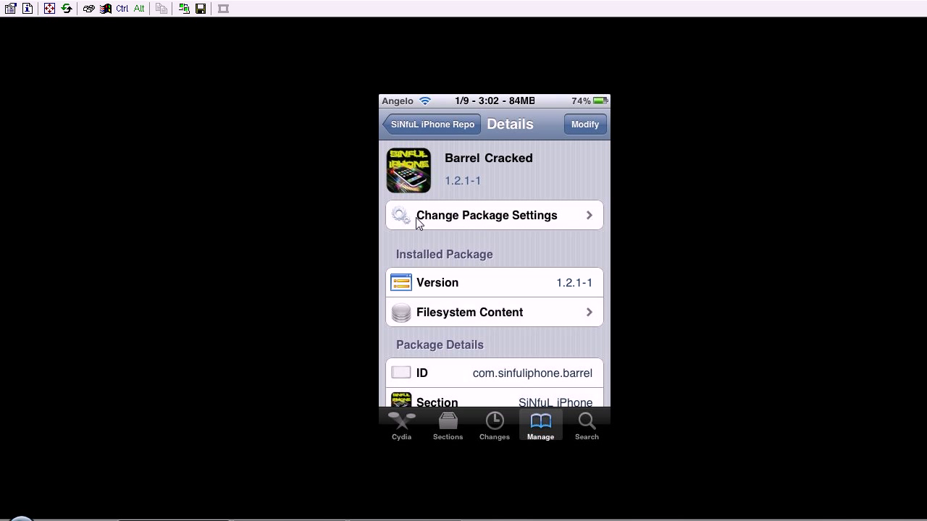
scroll("down", 3)
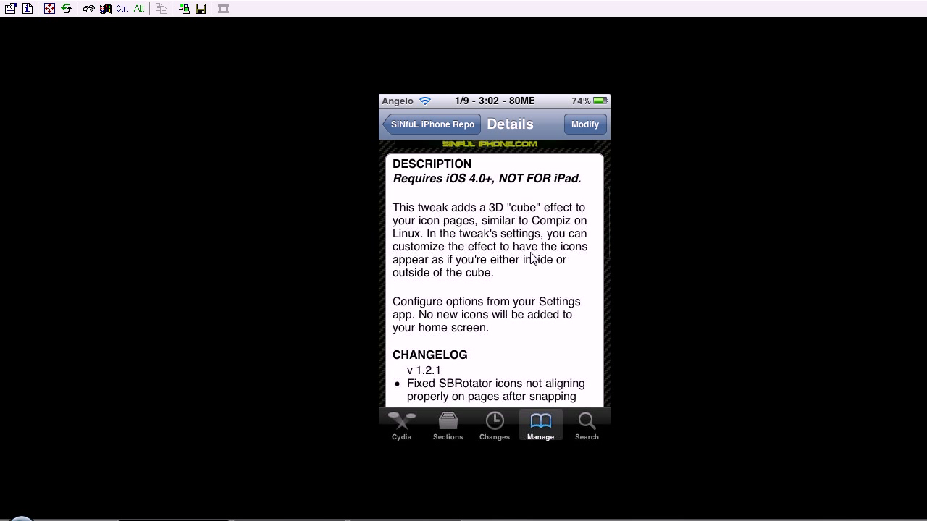
scroll("down", 3)
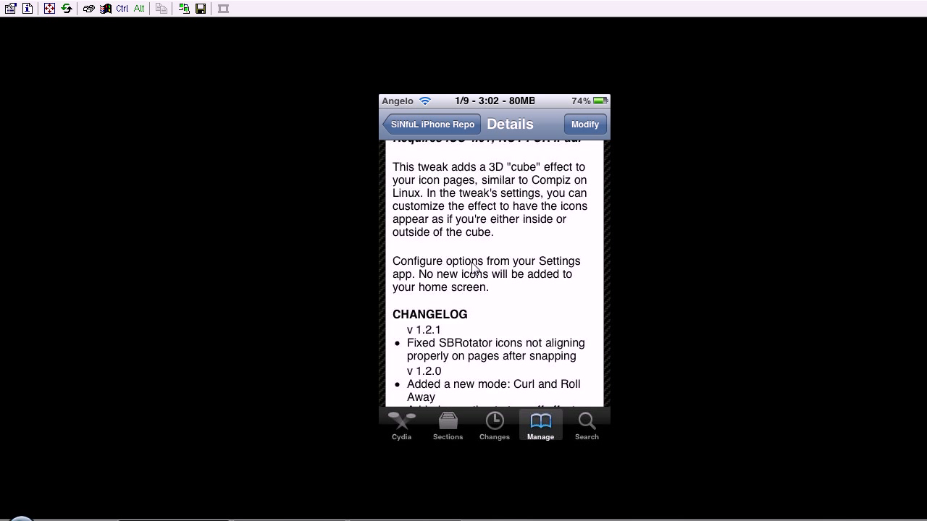
mouse_move(465, 255)
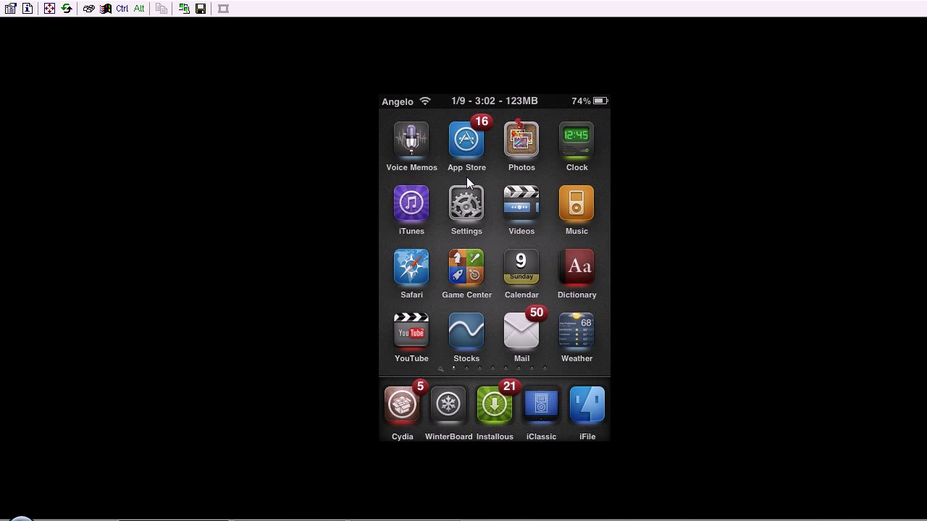
mouse_move(552, 211)
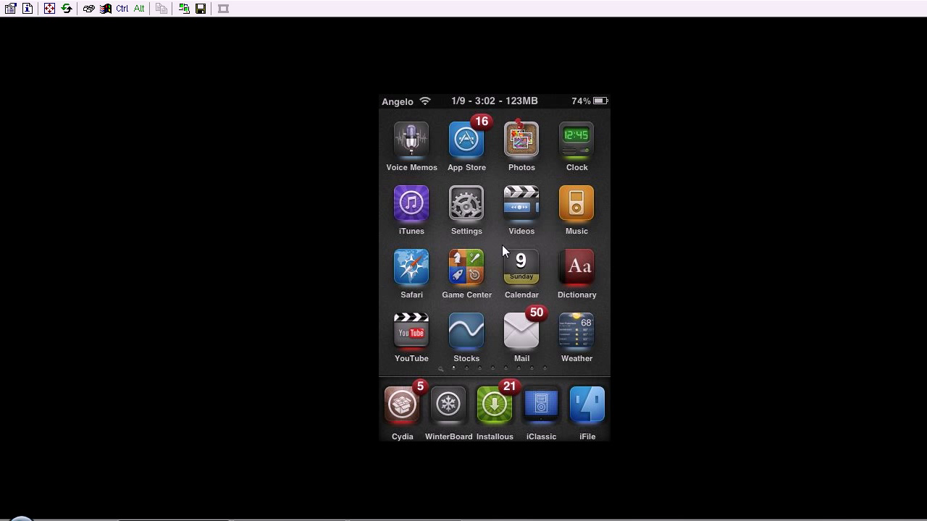
- Open iOS Settings to reach Barrel's options
left_click(466, 206)
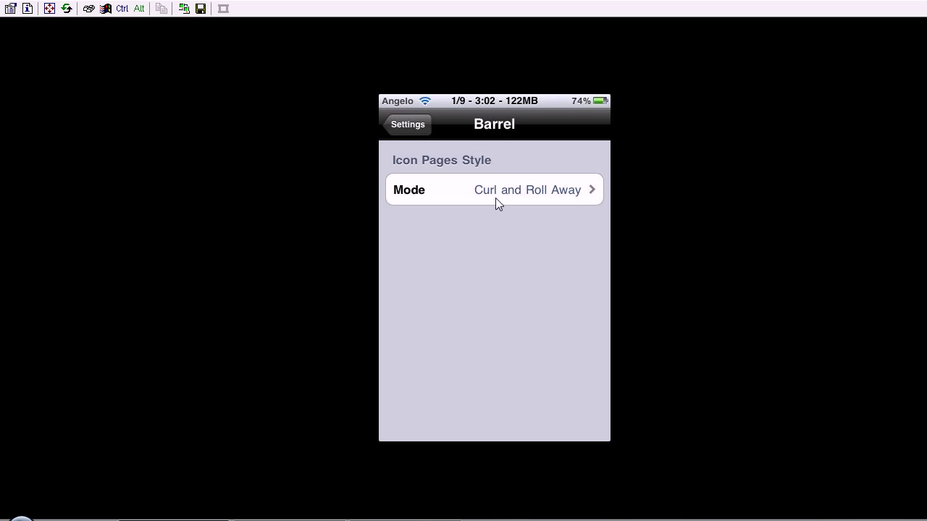
- Switch Barrel's Mode to Cube (outside) and swipe icon pages to test it
left_click(494, 190)
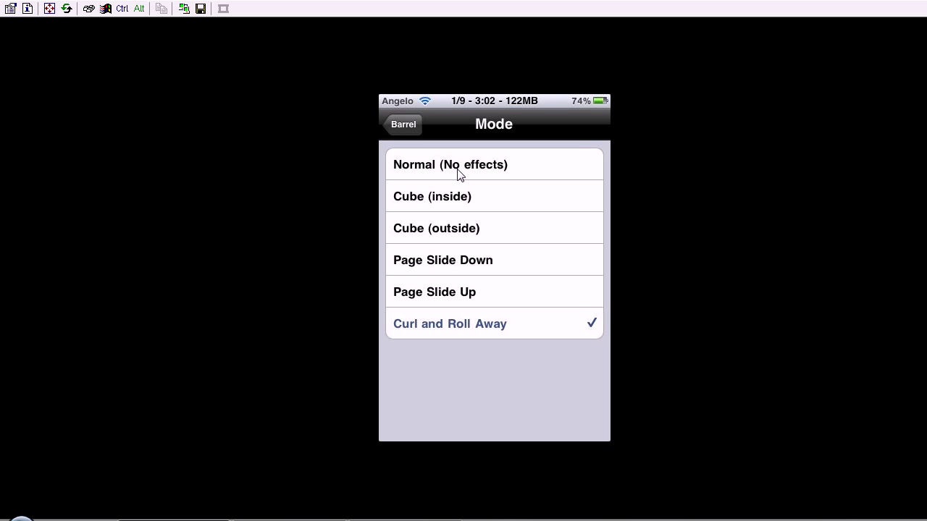
mouse_move(477, 201)
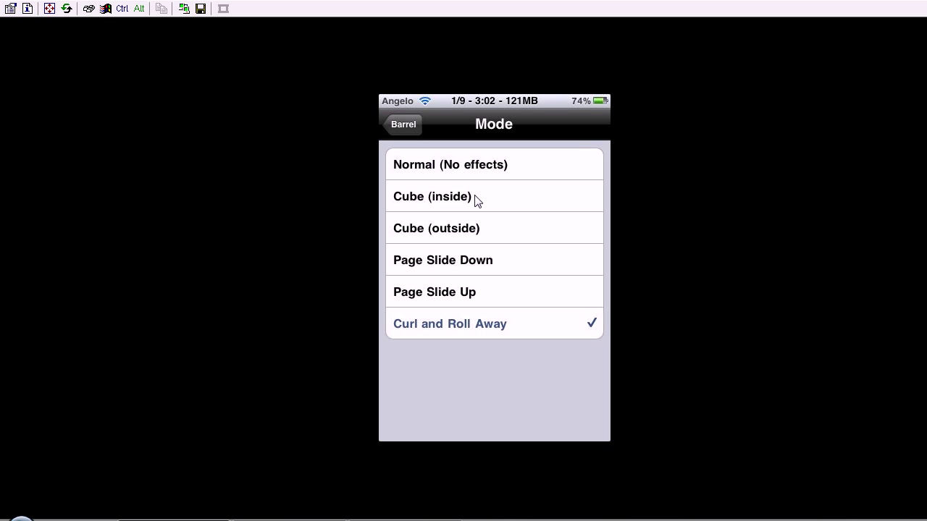
left_click(432, 196)
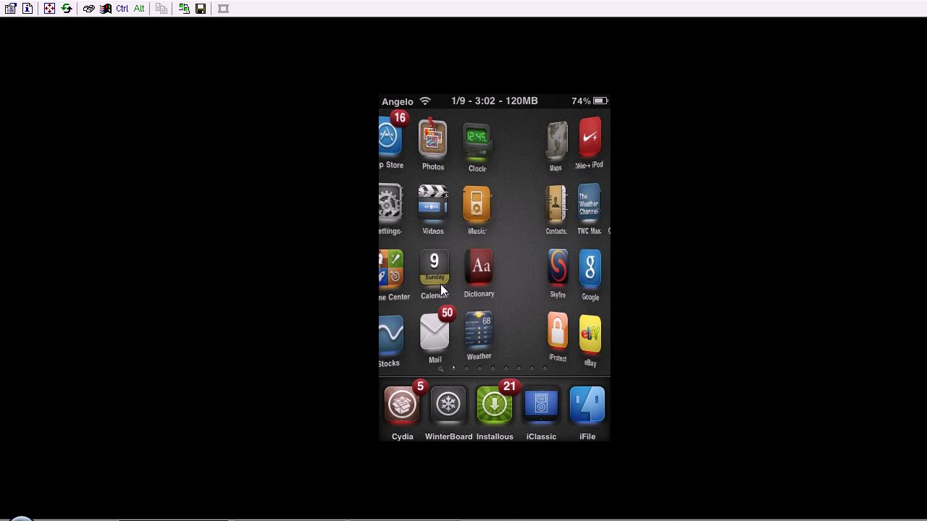
scroll("left", 3)
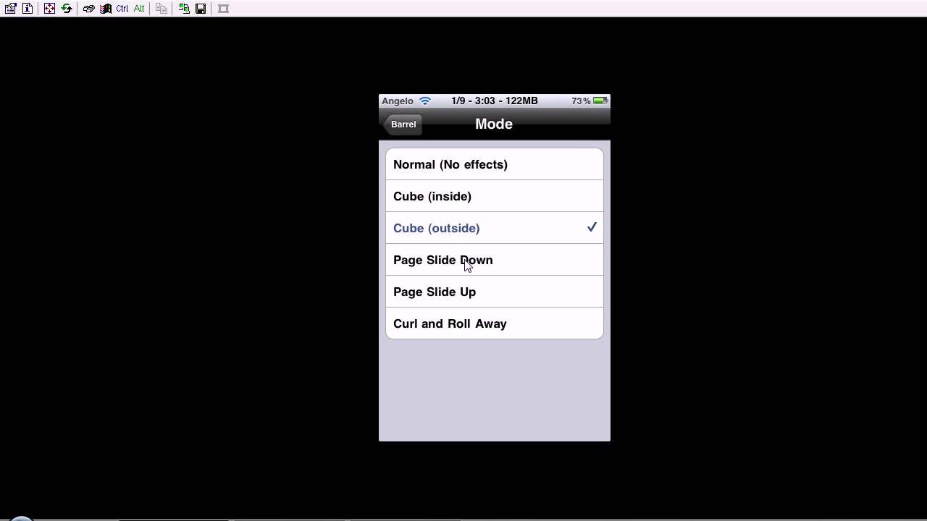
- Go to the home screen to try the Cube (outside) effect
left_click(442, 260)
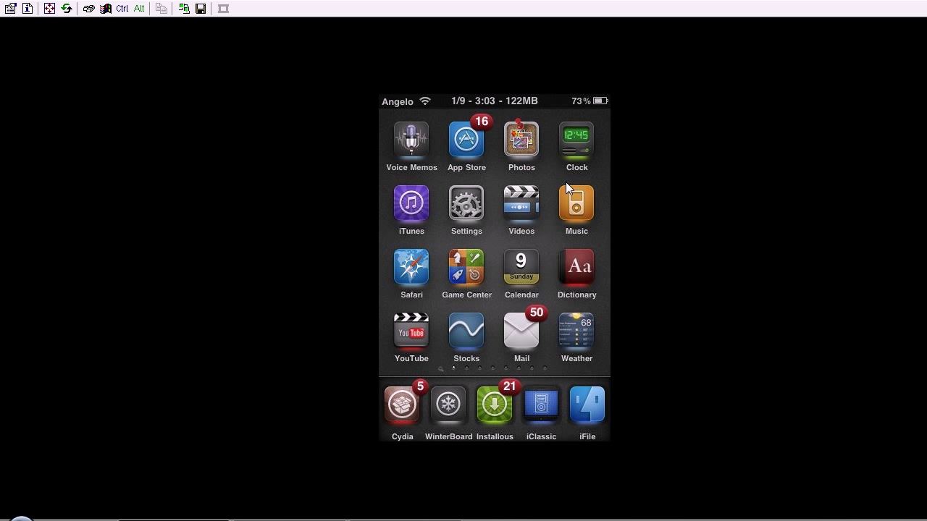
mouse_move(593, 211)
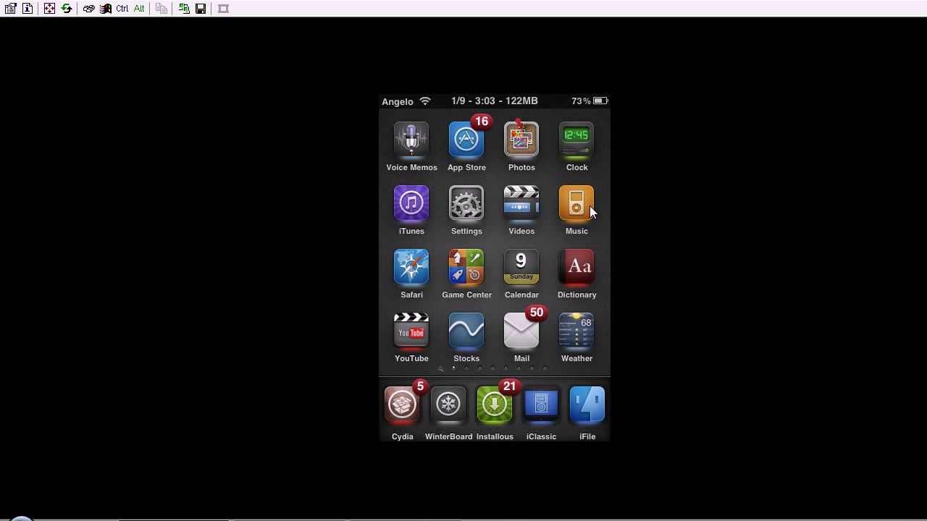
mouse_move(599, 246)
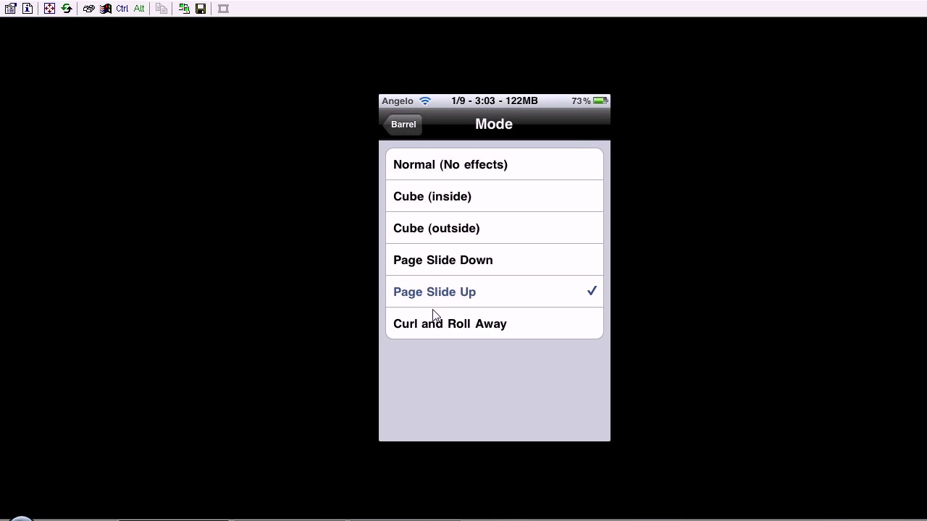
- Restore Barrel's Mode to Curl and Roll Away, then return home
left_click(449, 323)
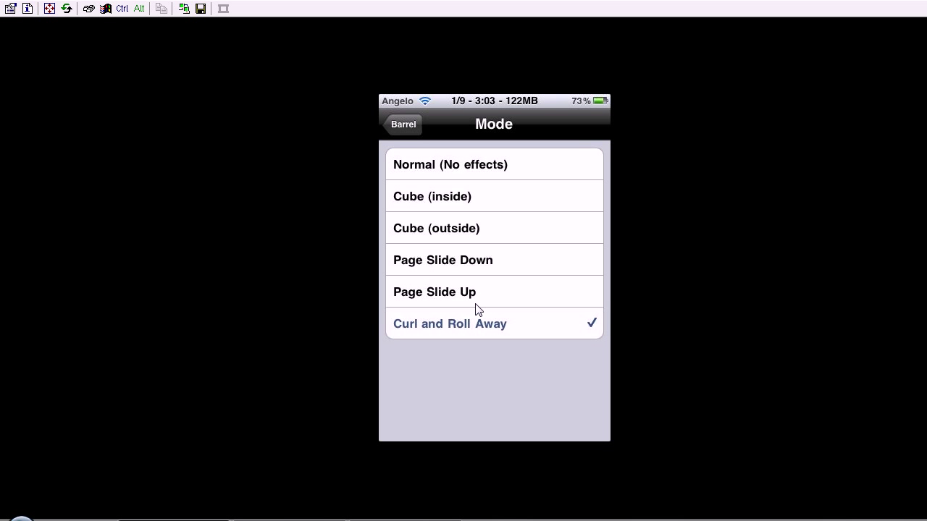
left_click(400, 124)
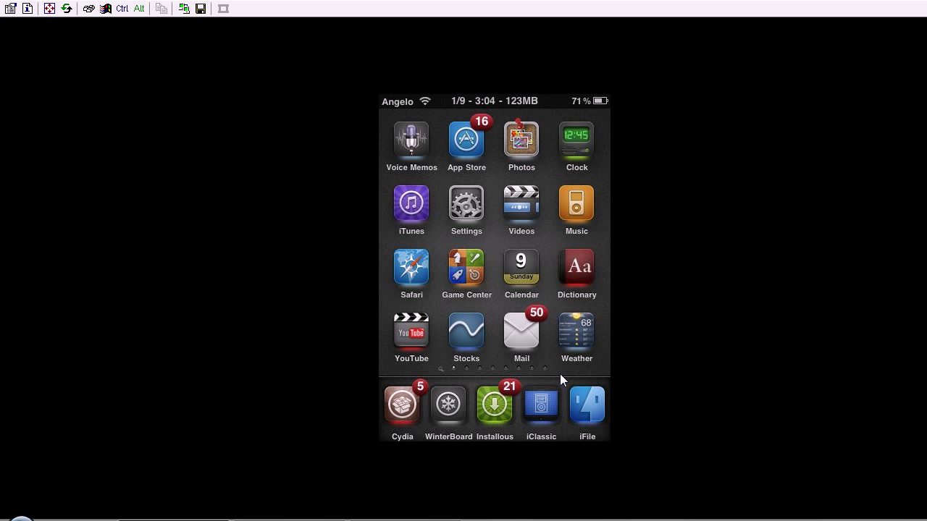
mouse_move(311, 257)
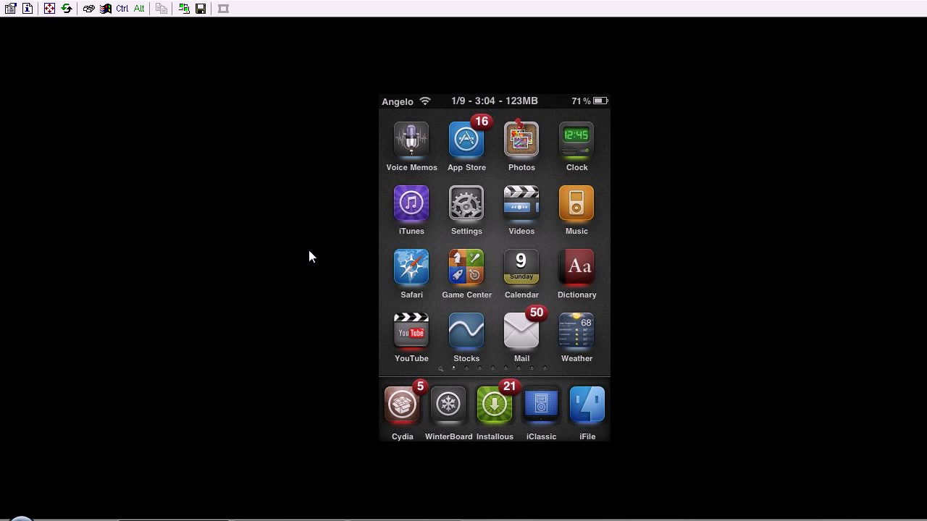